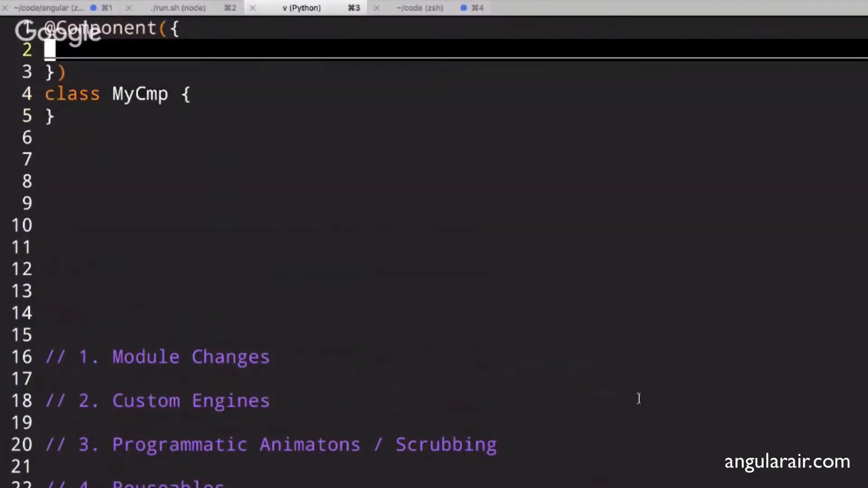
- Write an inline template with <div *ngIf="exp"> containing 'I am activated' and its closing tag
type("template: `")
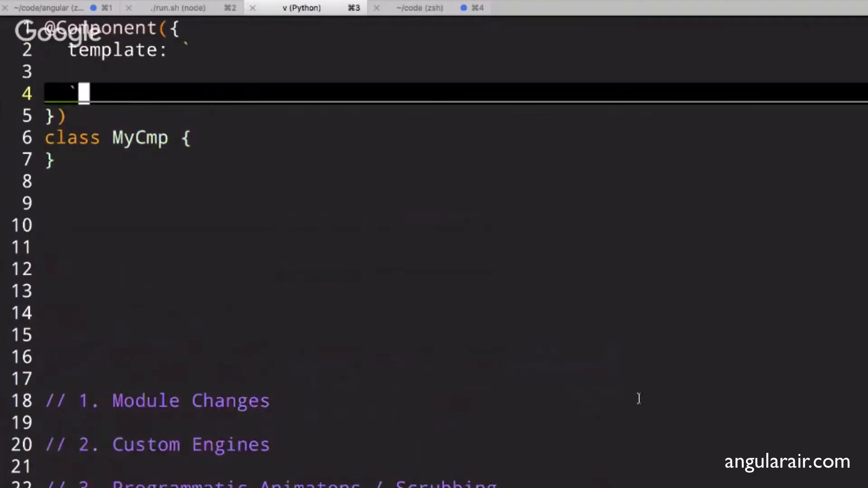
type("<div *")
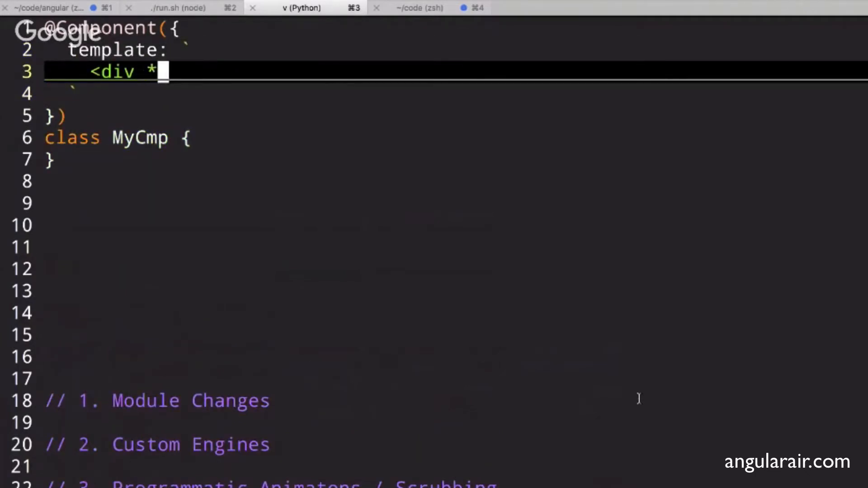
type("ngIf=")
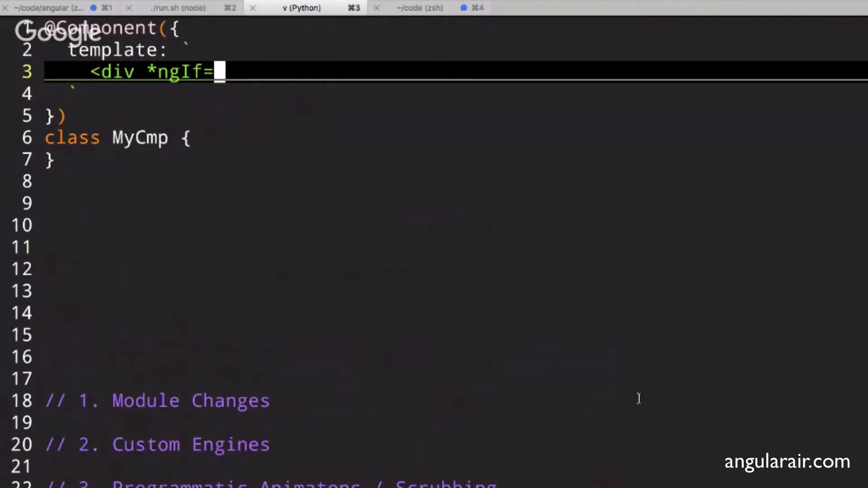
type("\"exp\"")
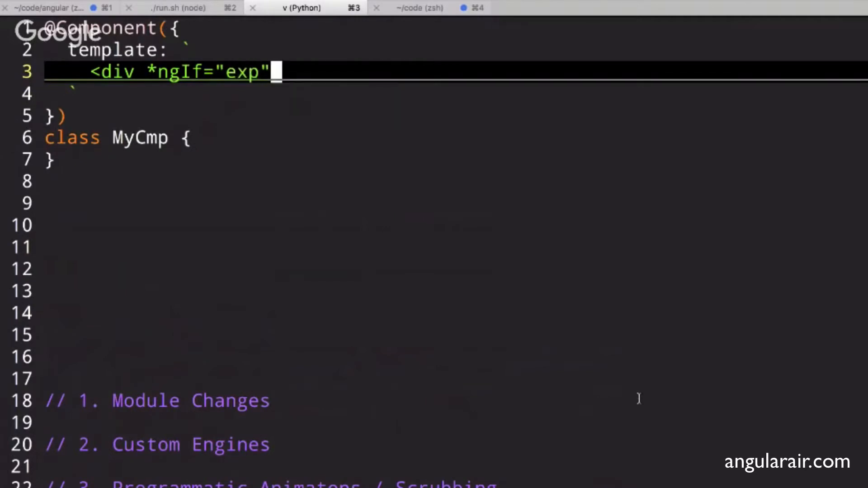
type(">")
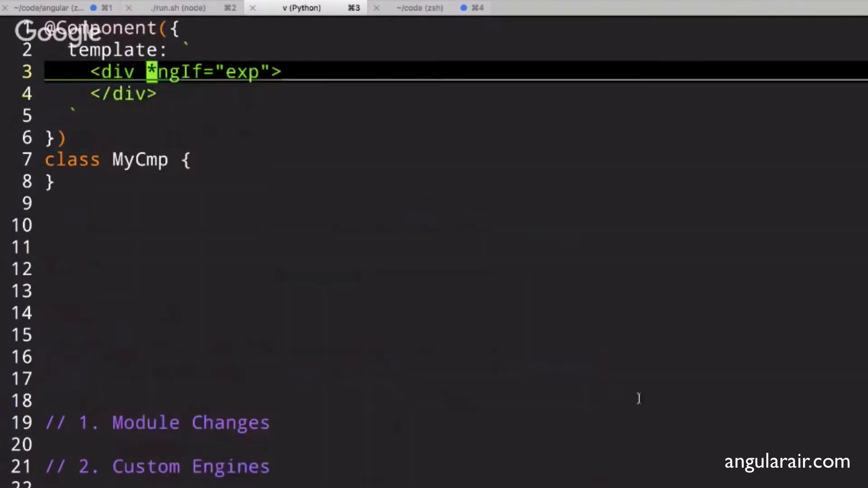
type("I am")
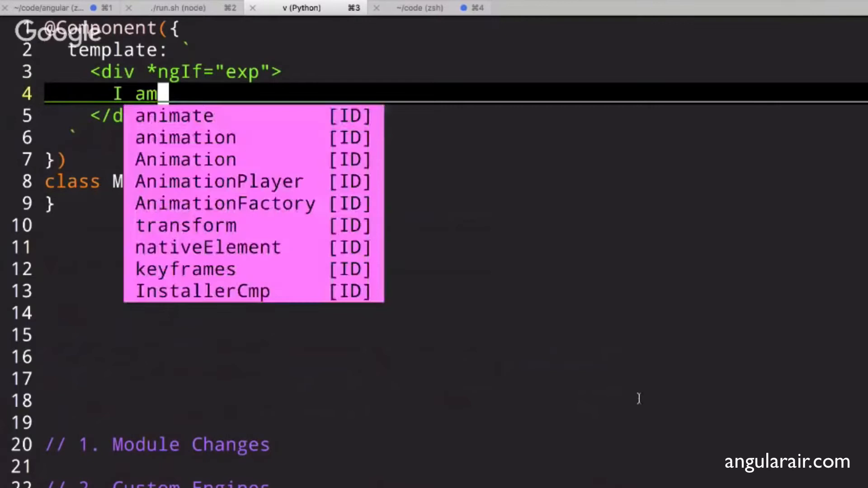
type("activated")
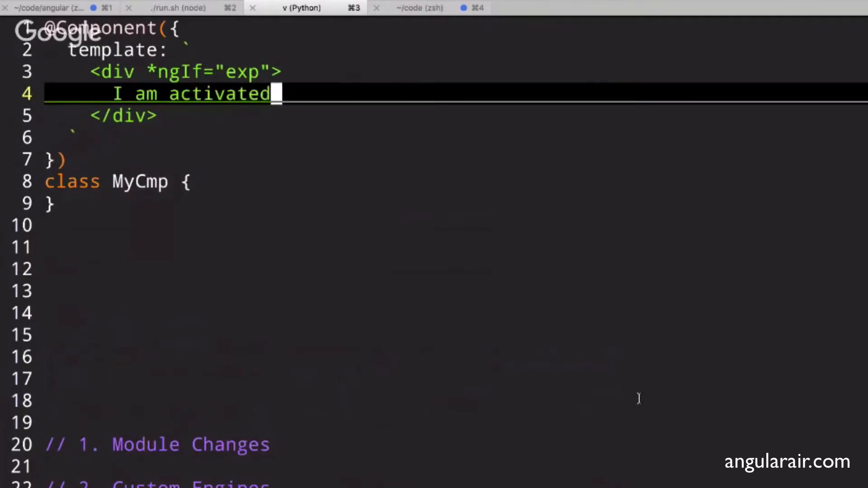
type("<")
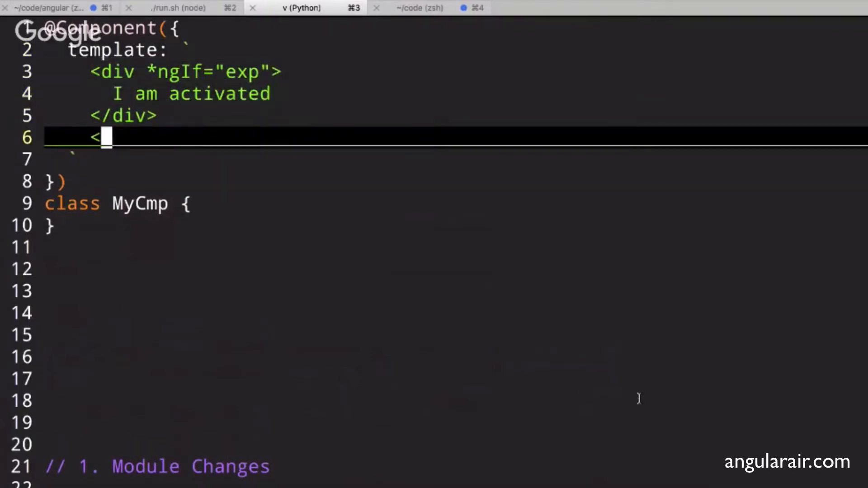
- Add <button (click)="exp=true">Activate!</button> and declare exp: boolean = true in MyCmp
type("button (click)")
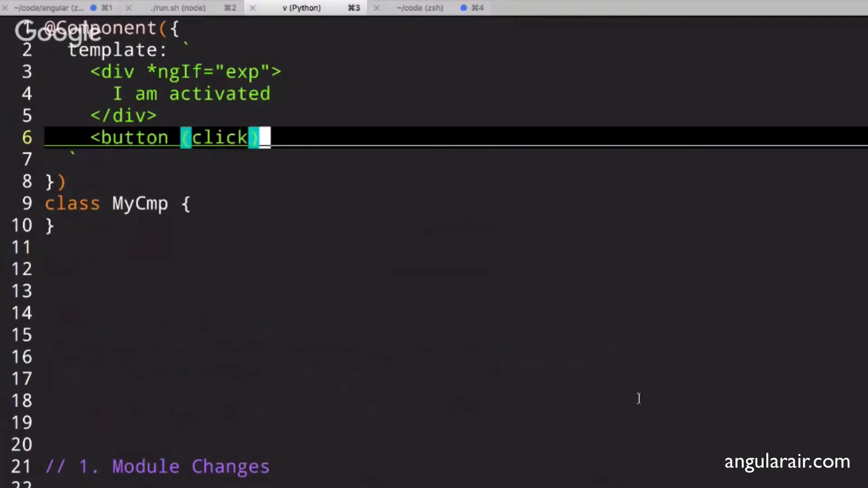
type("=\"exp=tr")
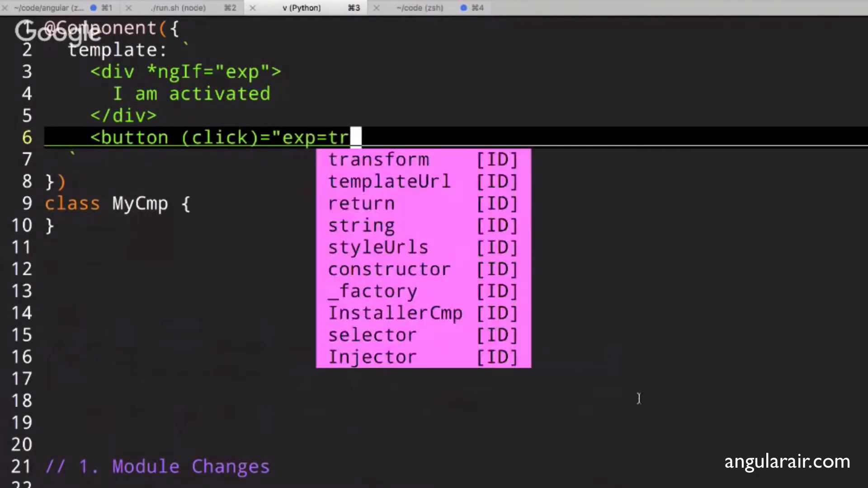
type("ue\">Activate!</button>")
type("exp")
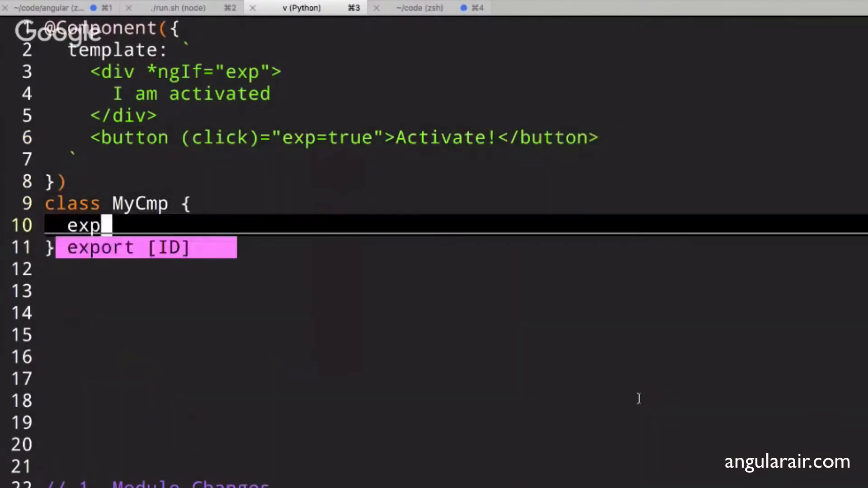
type(": boolean =")
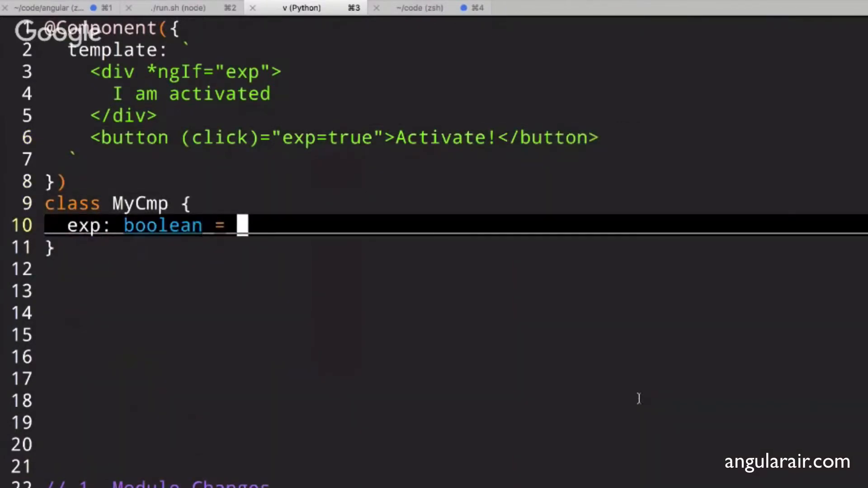
type("true;")
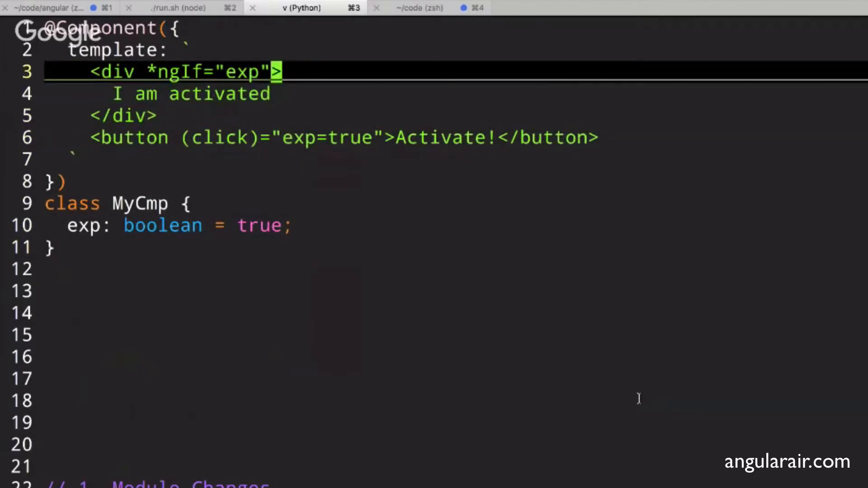
left_click_drag(94, 71, 158, 117)
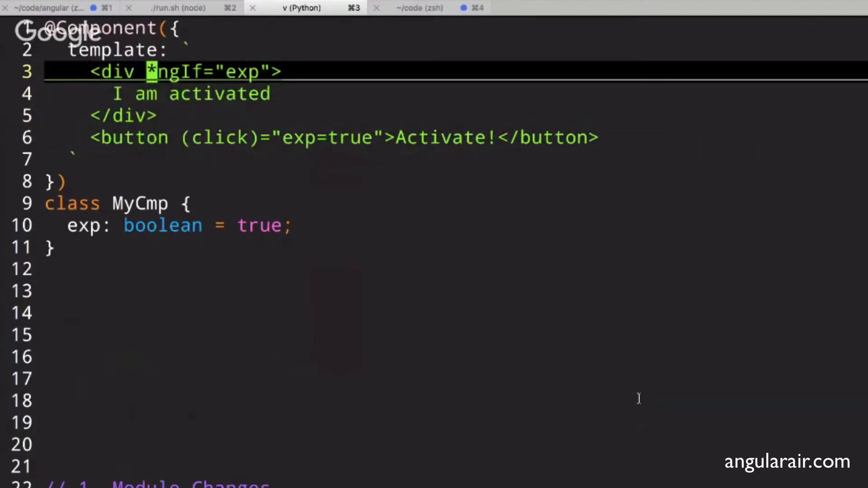
- Add class="animate-me-in" to the div and a styles block with .animate-me-in { transition:0.5s linear all; }
type("class=\"animate-m")
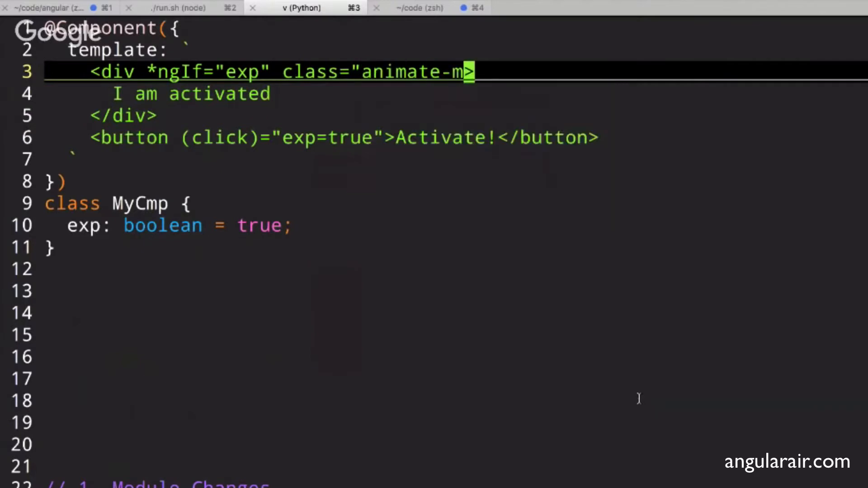
type("styles: [`")
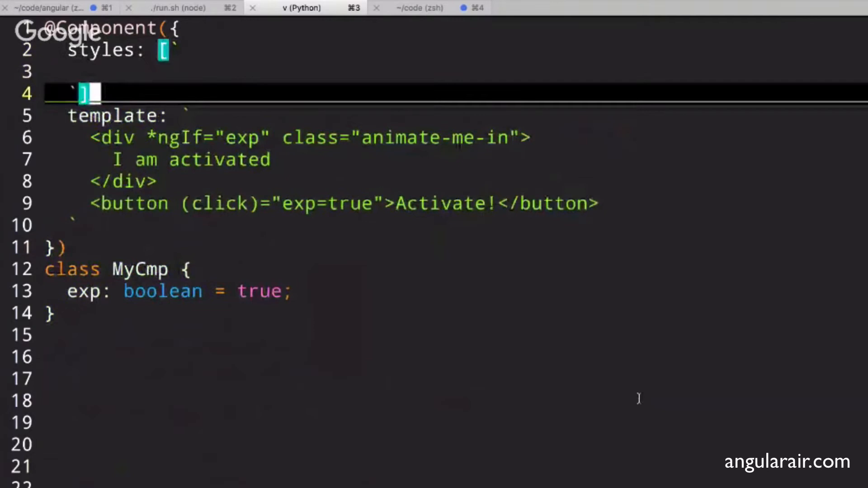
type(".animate-me")
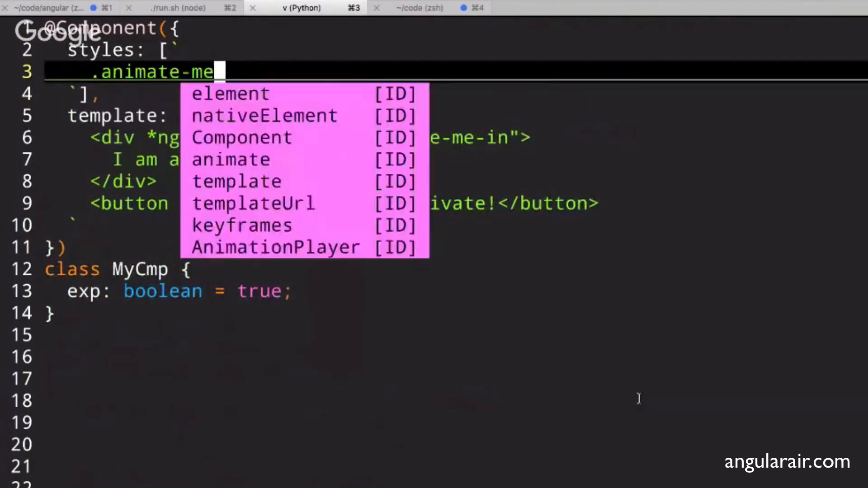
type("-in {")
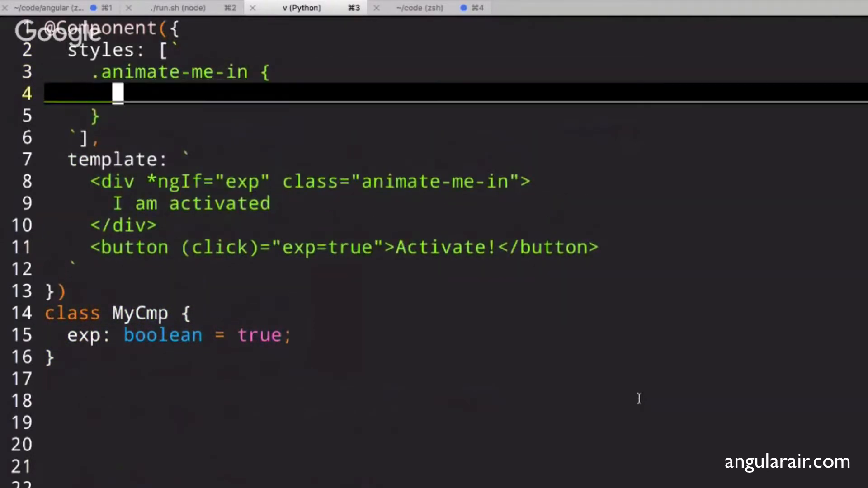
type("transition:0.5s linear all;")
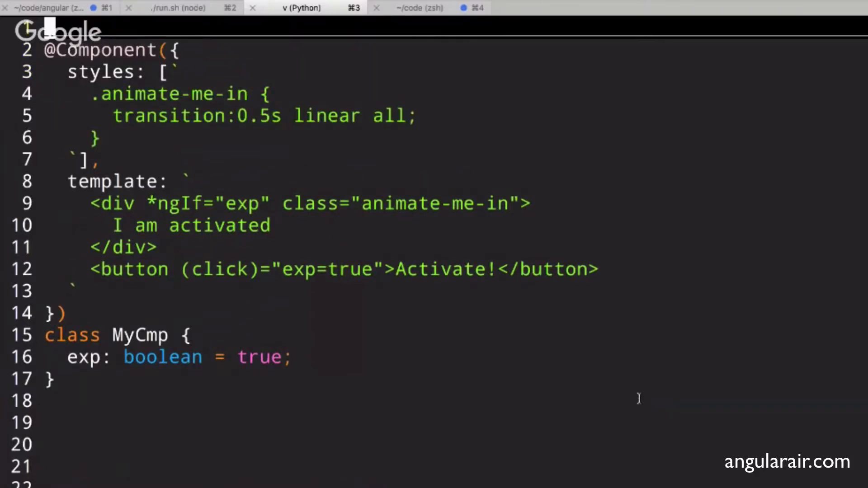
type("import {trigger,")
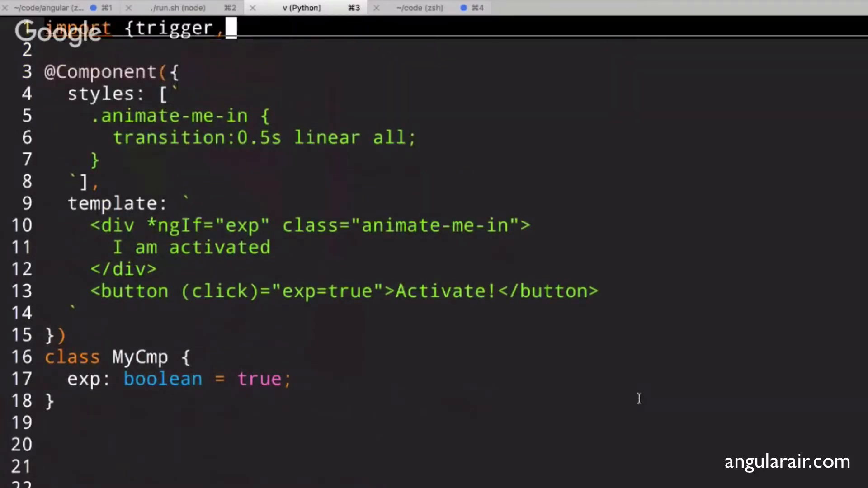
type("* as a")
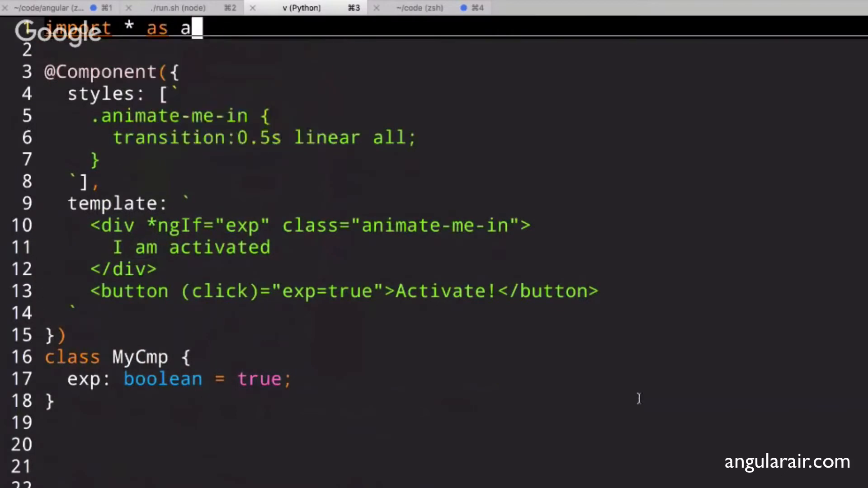
type("nim")
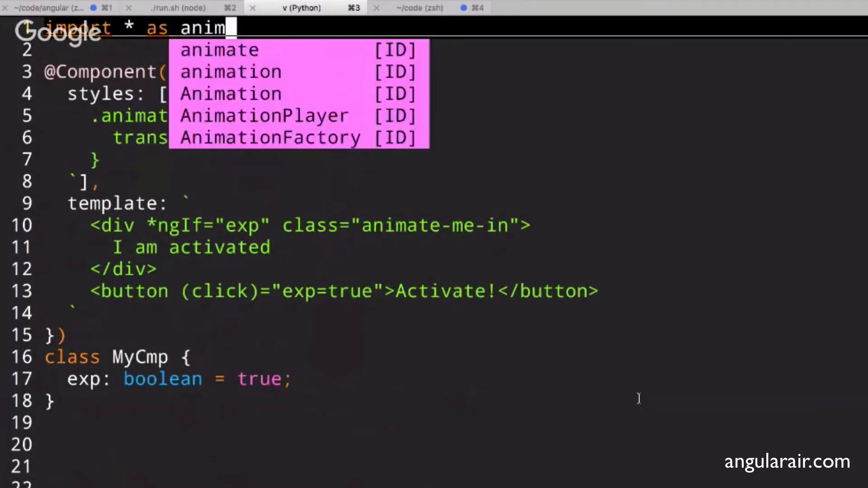
type("from '@angular")
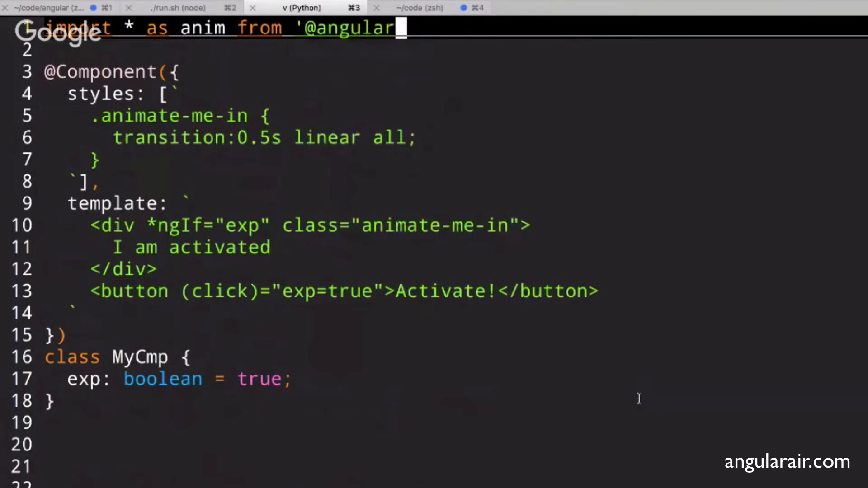
type("/animations';")
type("animations: [")
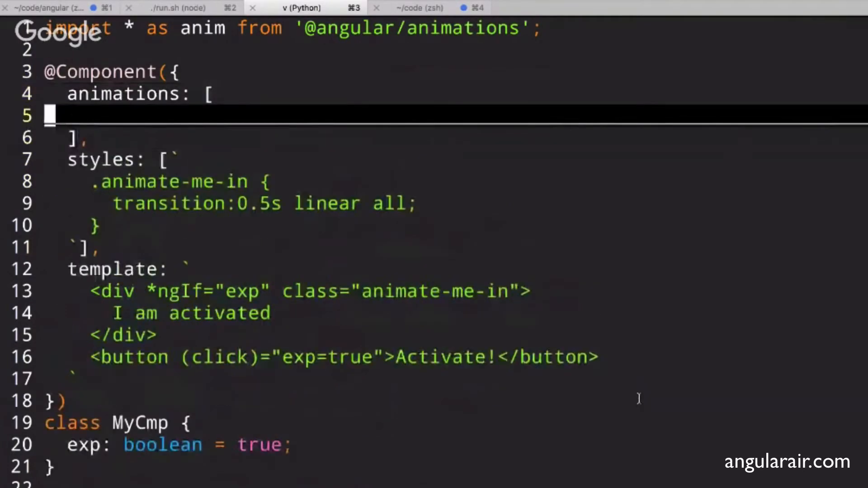
- Add a.trigger('fadeIn', [...]) with empty ':enter' and ':leave' transitions, renaming alias anim to a
type("anim.trigger('")
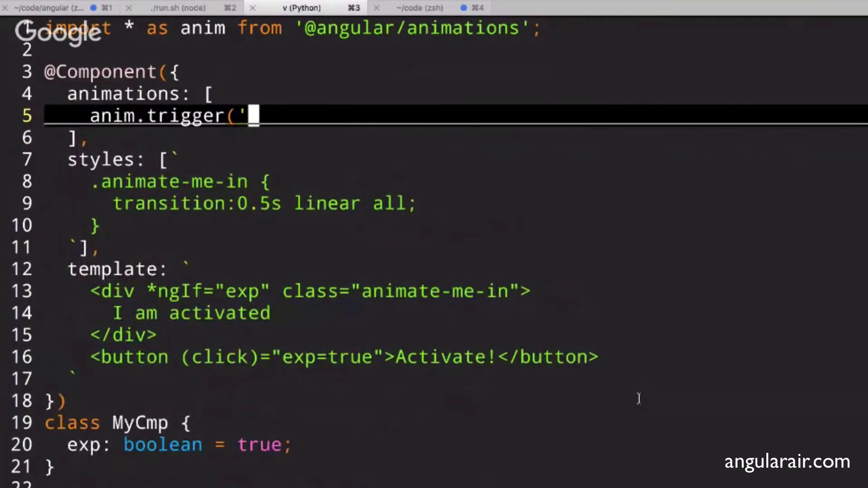
type("fadeIn', [")
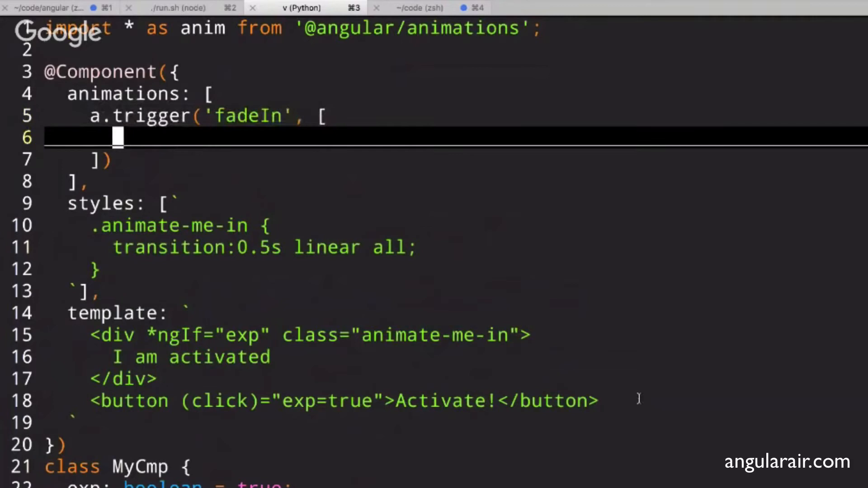
type("a.")
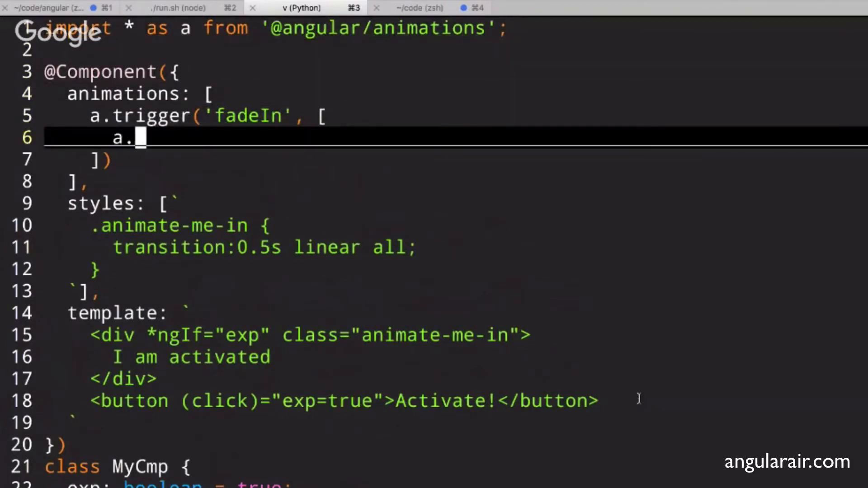
type("tra")
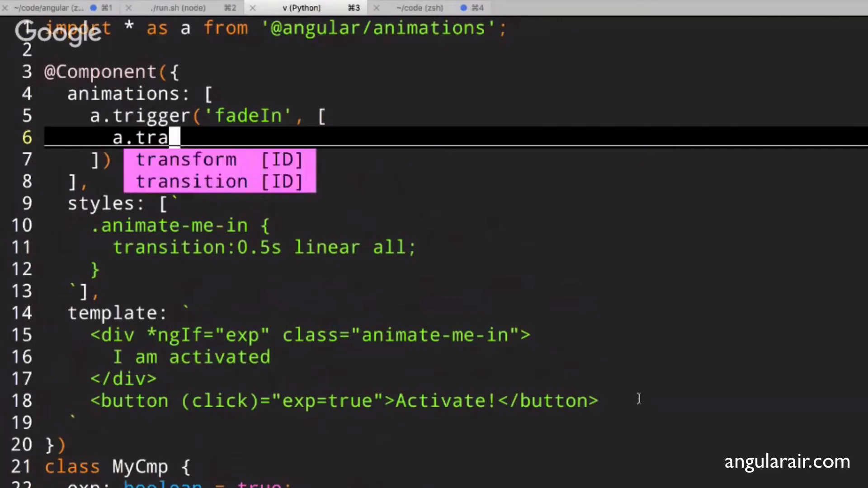
type("nsition(':enter', [")
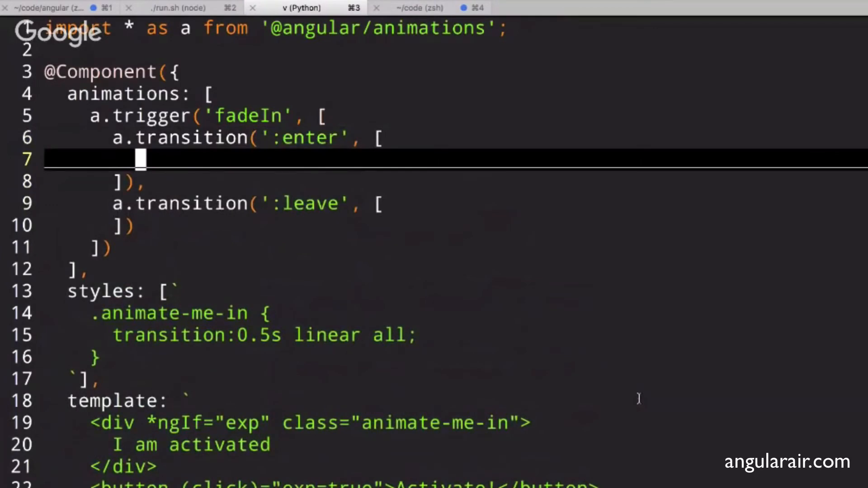
- Give :enter style({ opacity: 0 }) then animate(500), :leave animate(500, style({ opacity: 0 })), removing animate-me-in styling
type("animate(500")
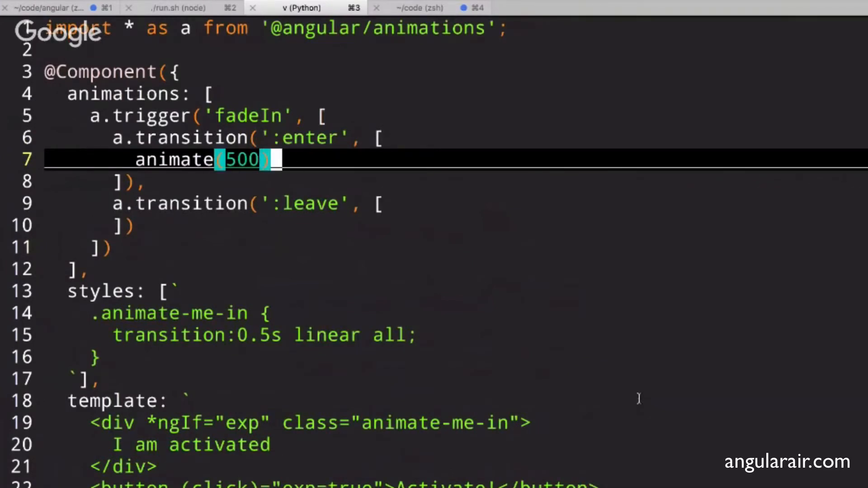
type("style({ opaci")
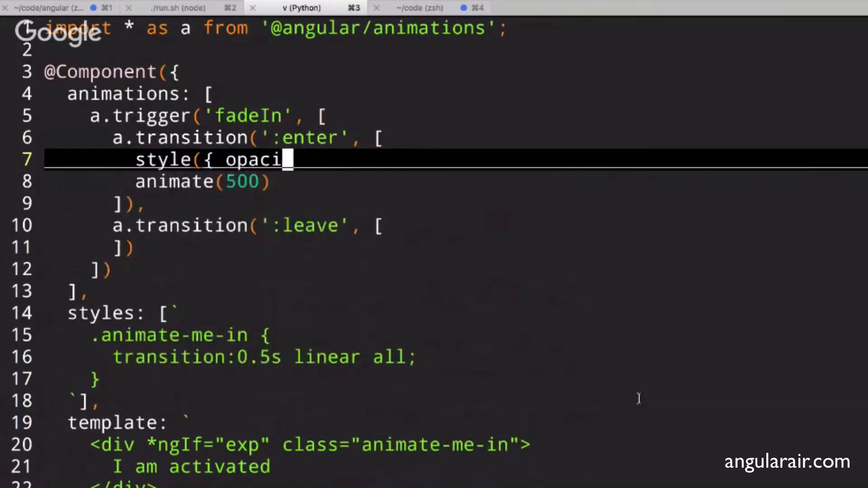
type("ty: 0 }")
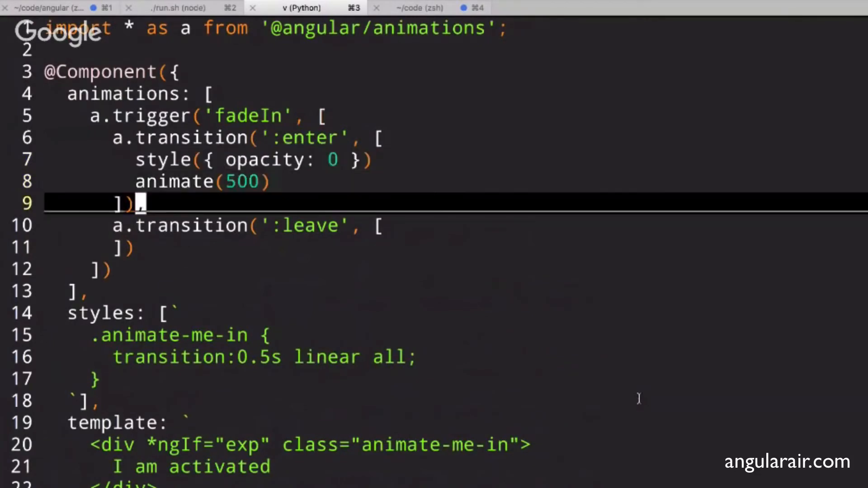
type("animate(500)")
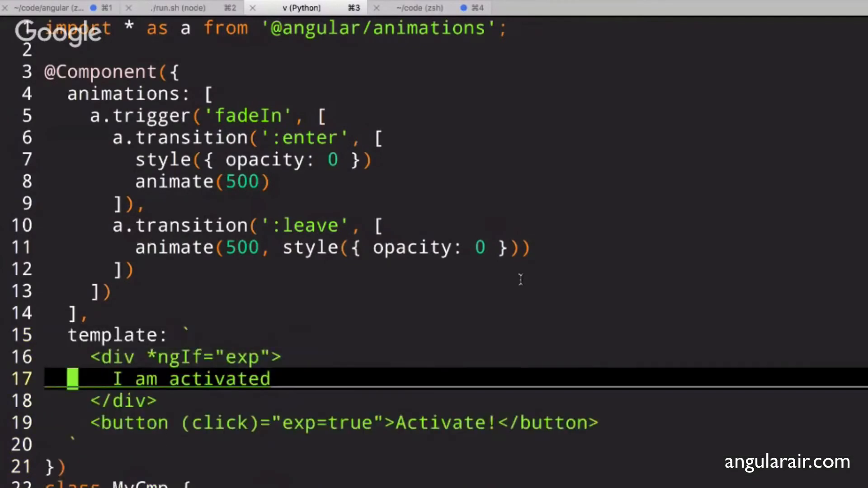
type("@f")
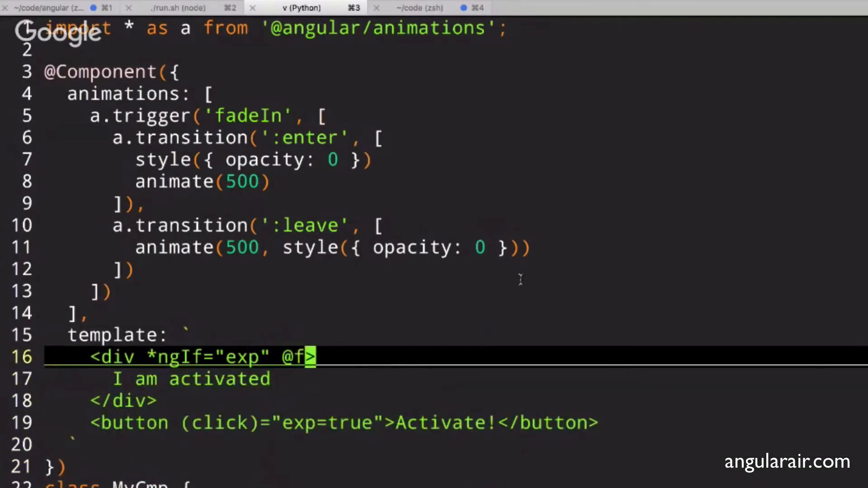
type("adeIn>")
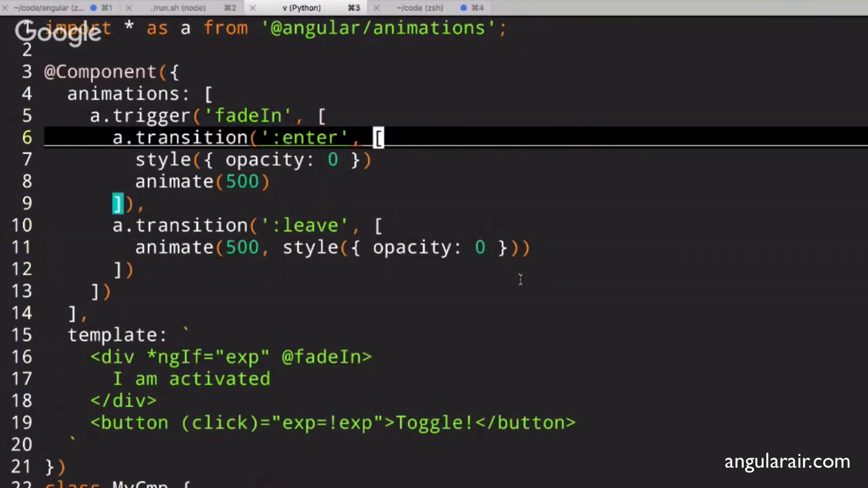
- Prefix every style( and animate( in both transitions with a., then start a new line under the trigger
left_click_drag(110, 137, 149, 202)
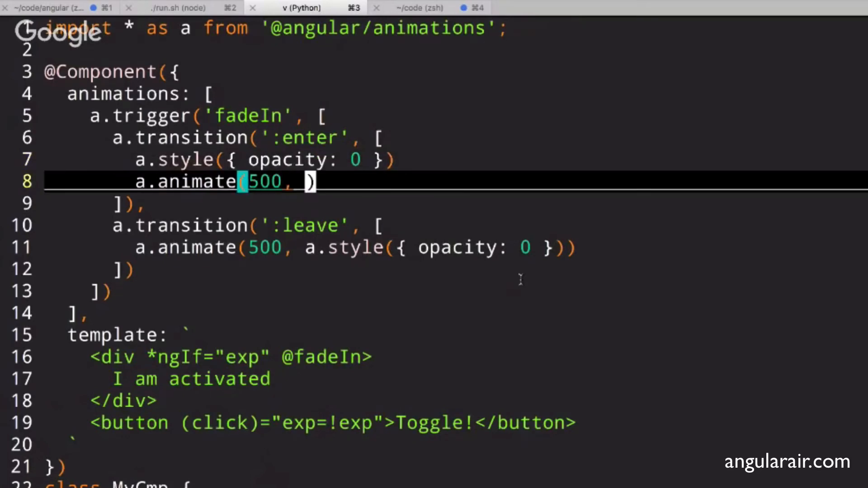
type("st")
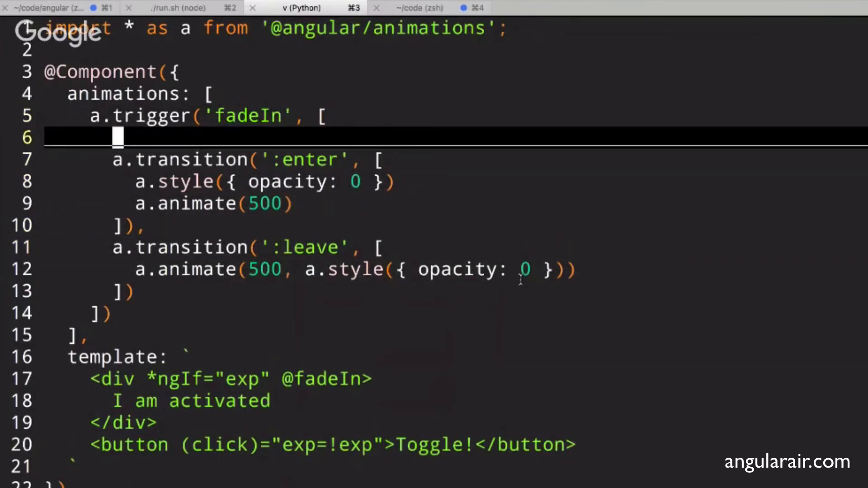
- Begin a.state('void', style({ opacity in the trigger and comment :leave as // * => void
type("a.state('void',")
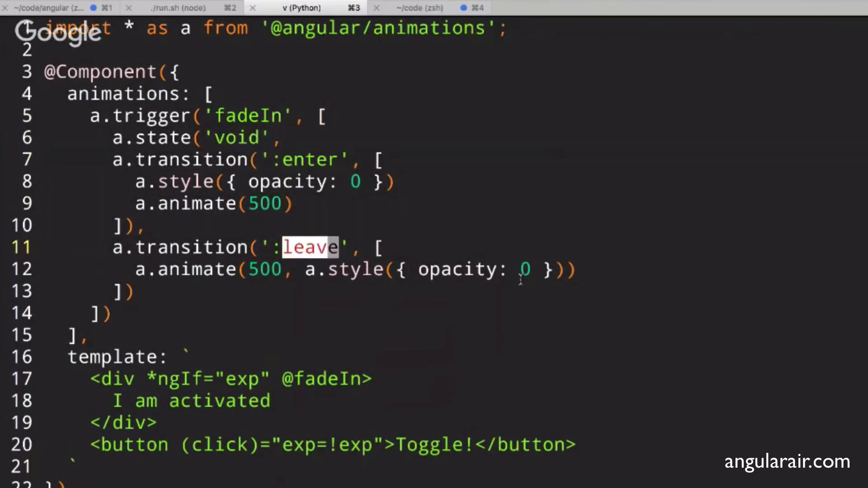
type("// * => void")
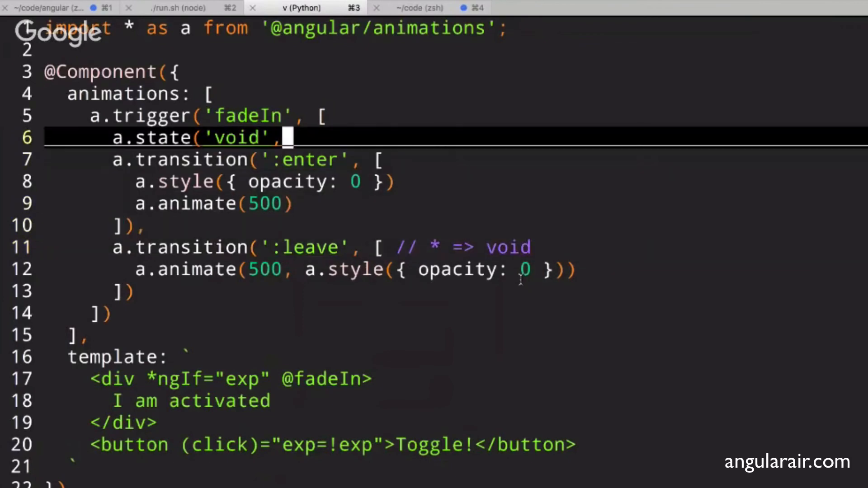
type("style")
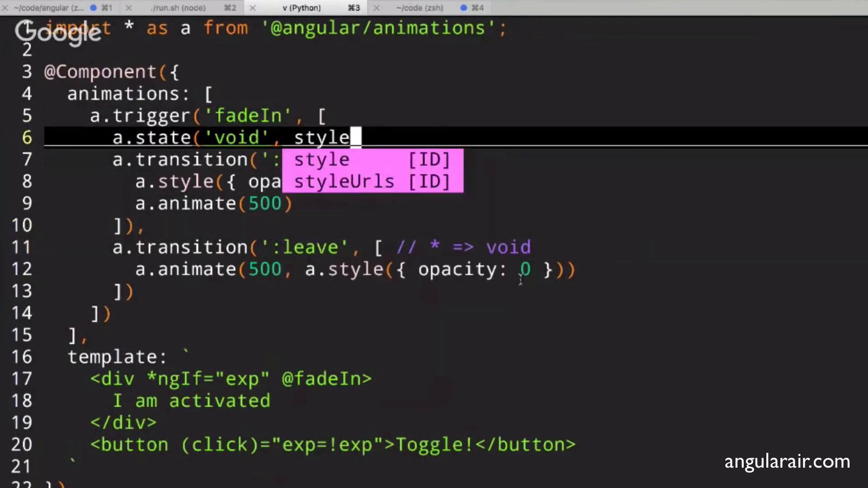
type("({ opaci")
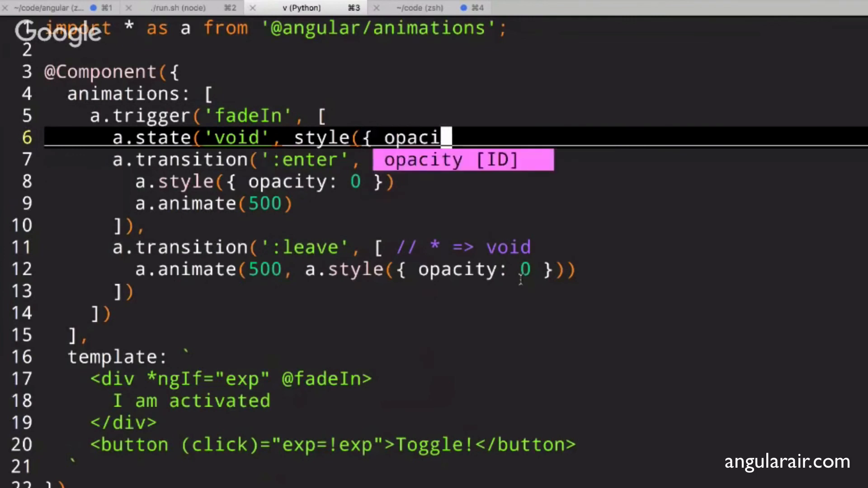